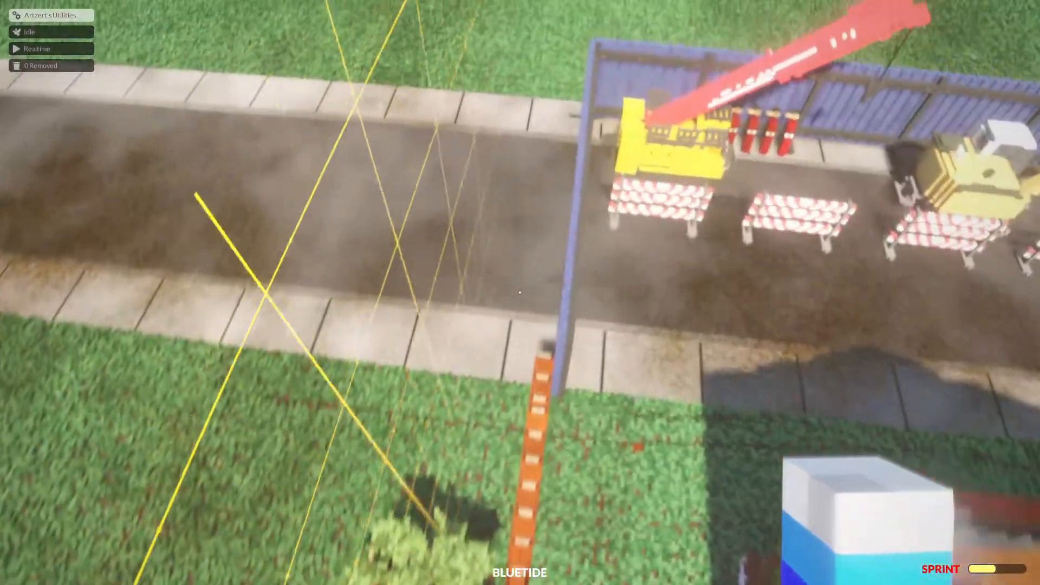
mouse_move(520, 292)
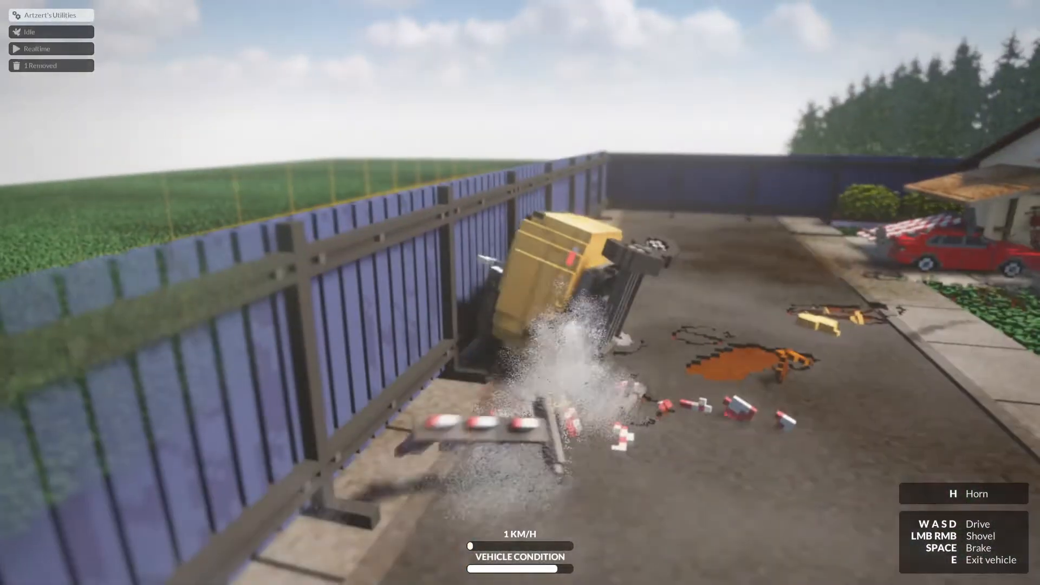
- Drive the yellow loader forward into the red-and-white street barriers by the blue fence
key(w)
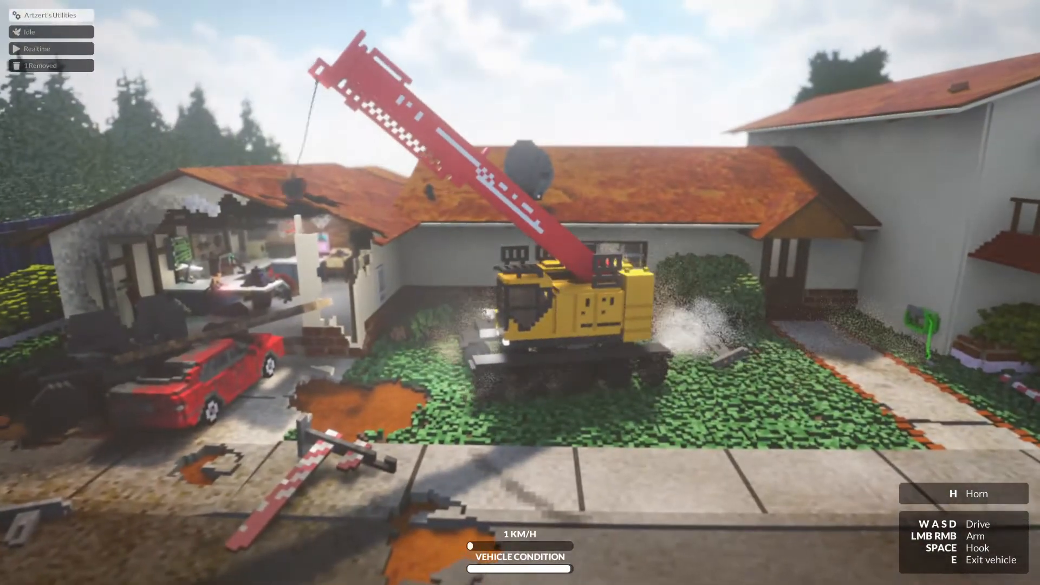
- Drive the wrecking-ball crane forward to smash the garage wall beside the red car
key(w)
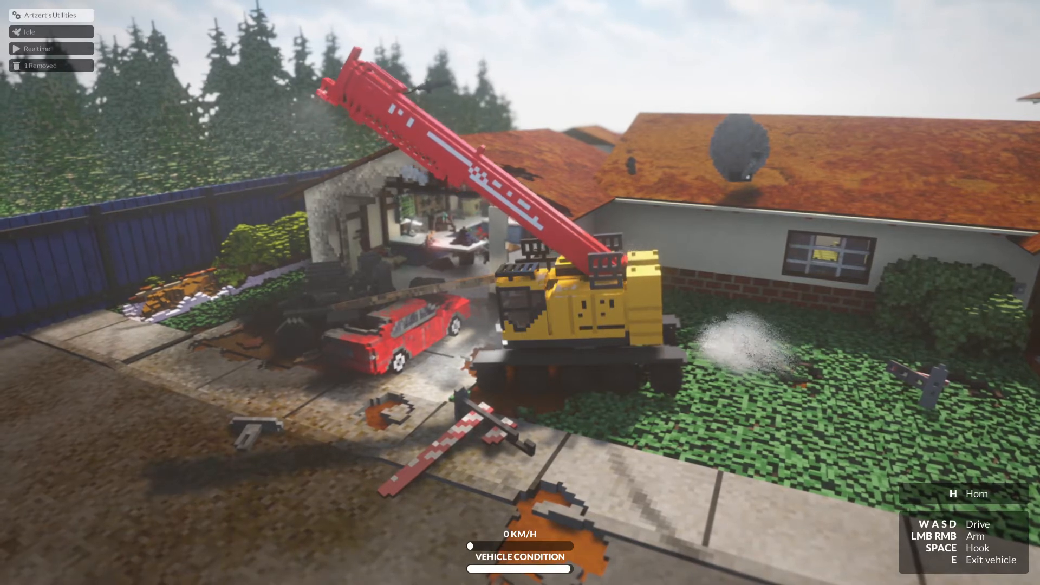
key(w)
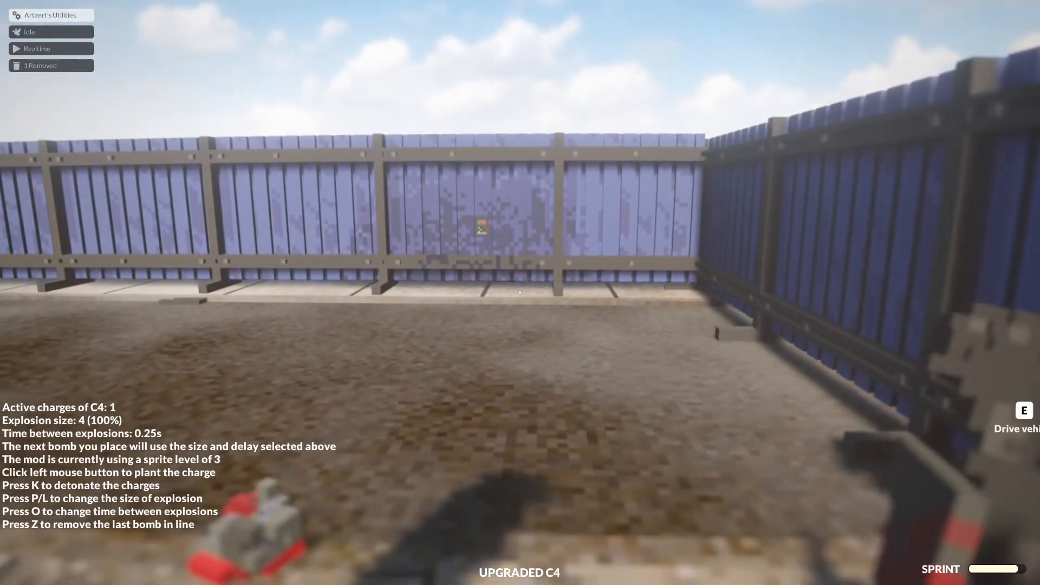
- Trigger the upgraded C4 charge placed near the blue fence
key(k)
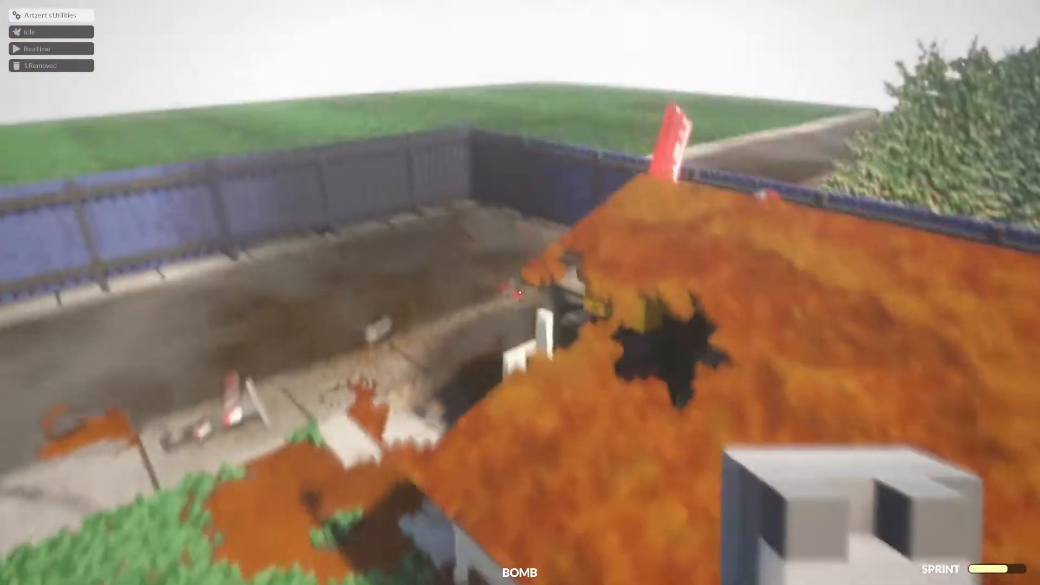
mouse_move(520, 292)
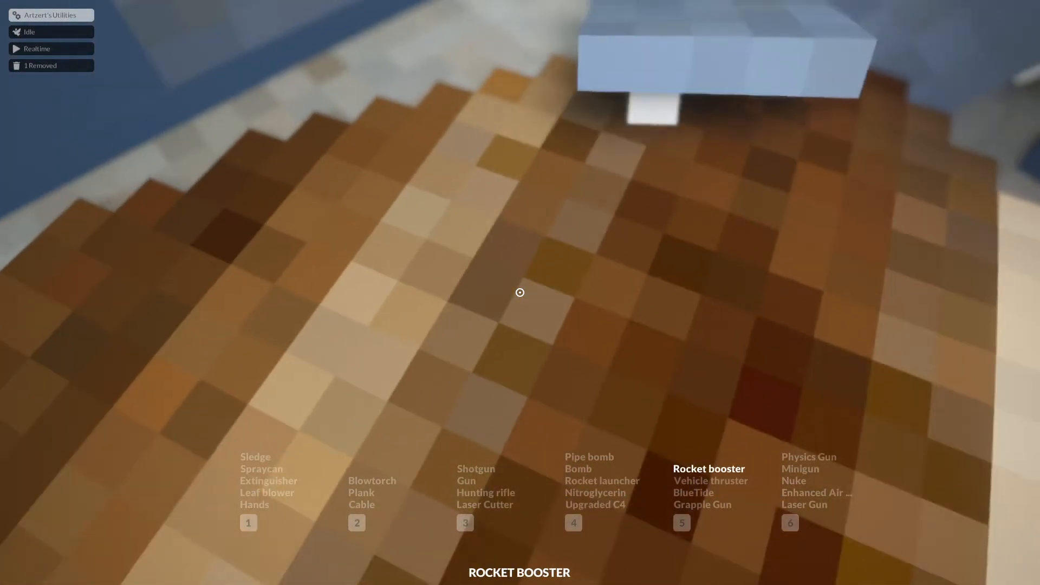
- Switch to upgraded C4 in slot 4 and detonate the charge inside the garage workshop
key(4)
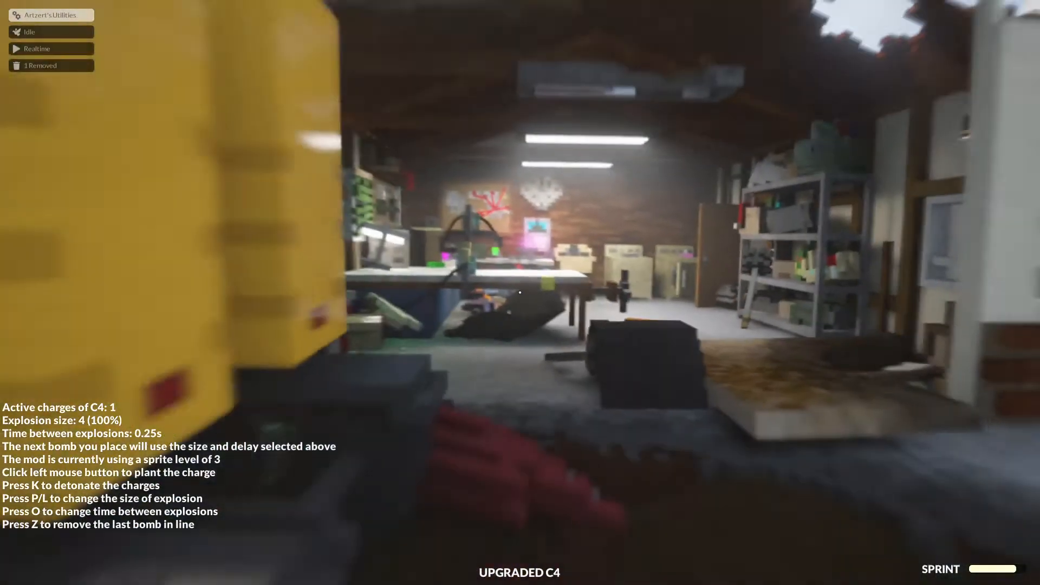
key(k)
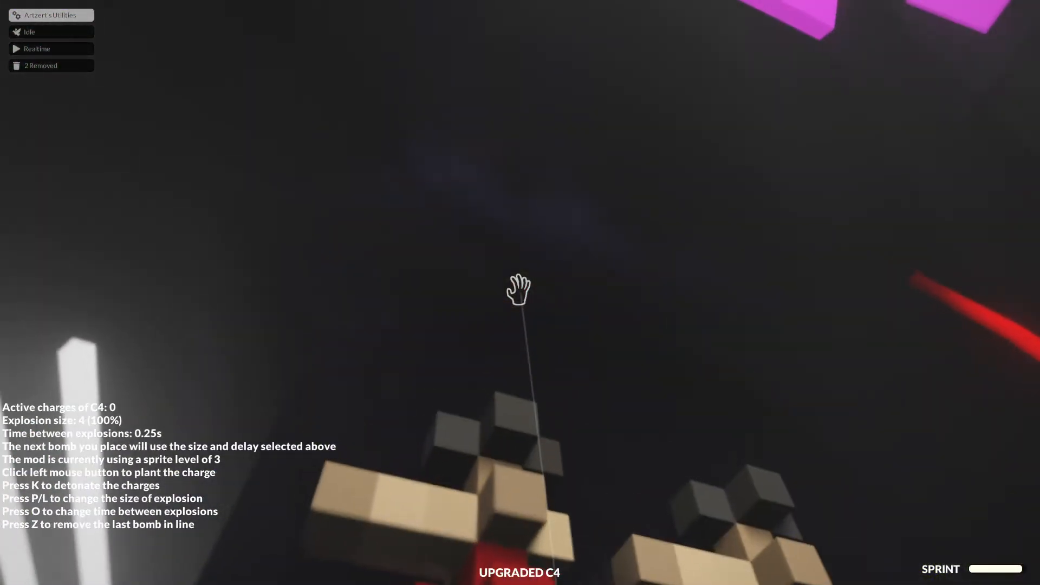
- Plant C4 charges across the house and set them off in repeated detonations
click(520, 290)
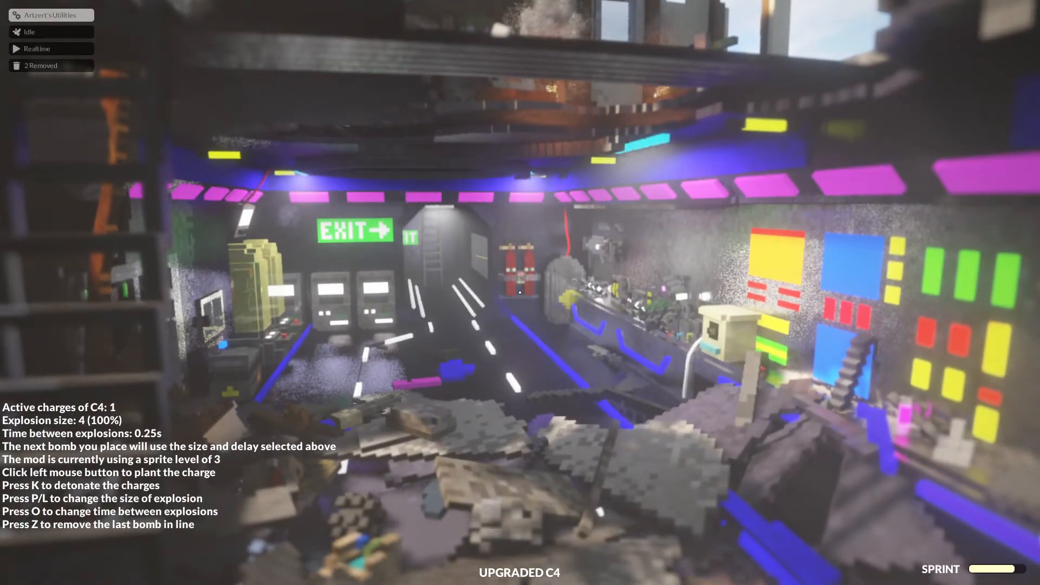
key(k)
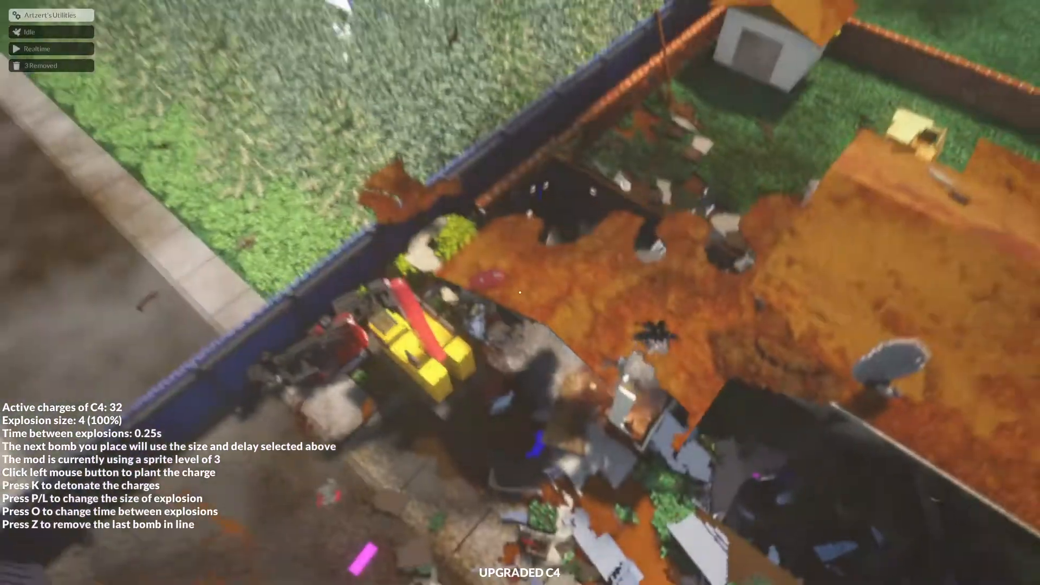
key(z)
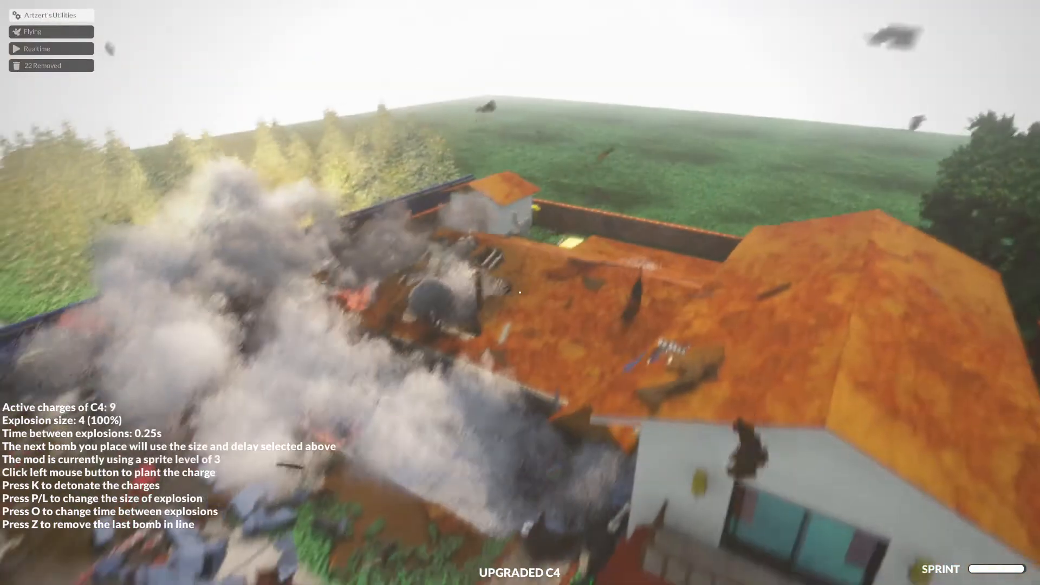
key(k)
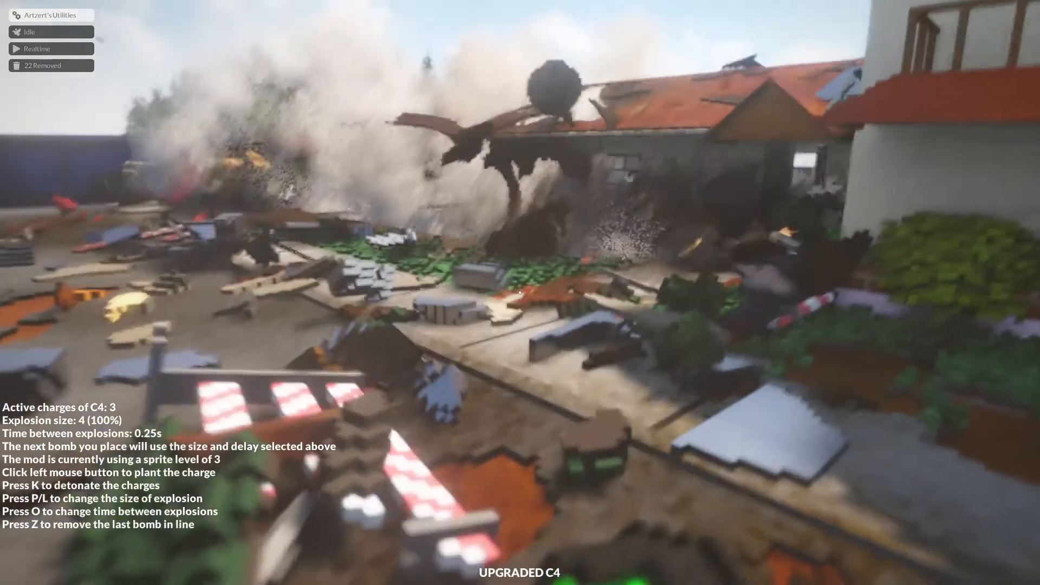
key(k)
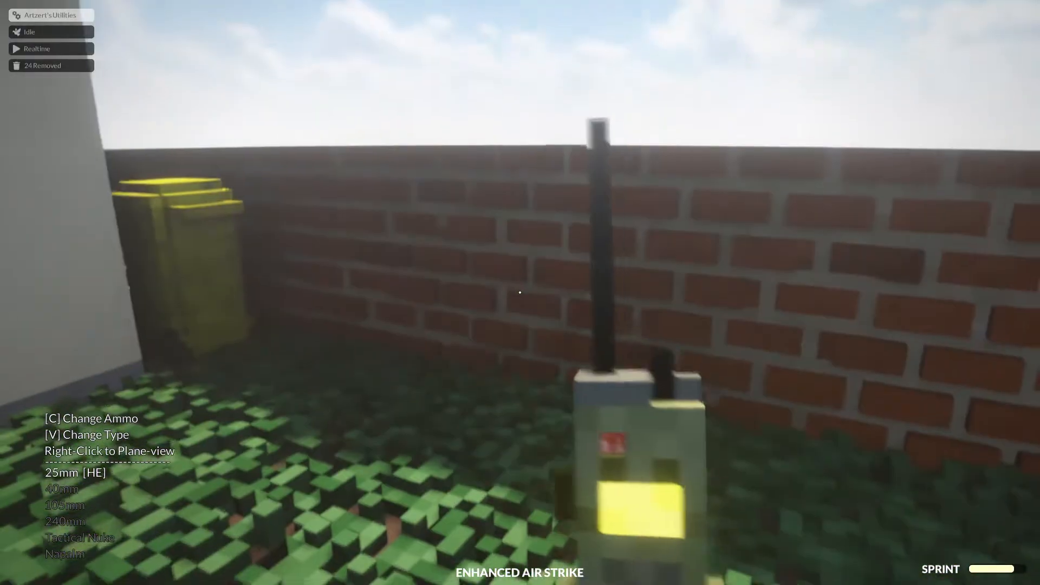
- From the aerial targeting view, call two enhanced air strikes onto the house roof
right_click(520, 293)
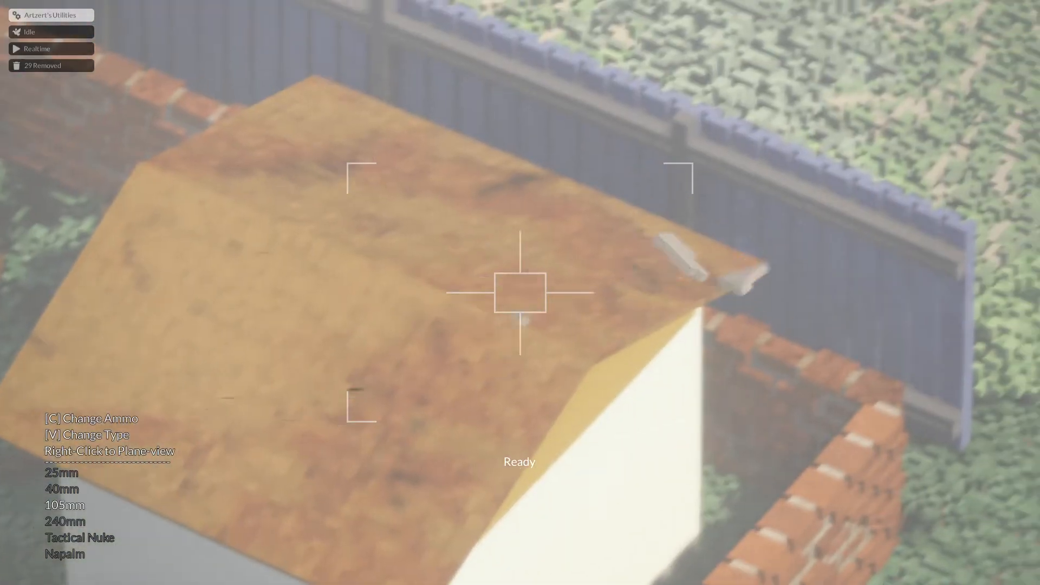
click(521, 293)
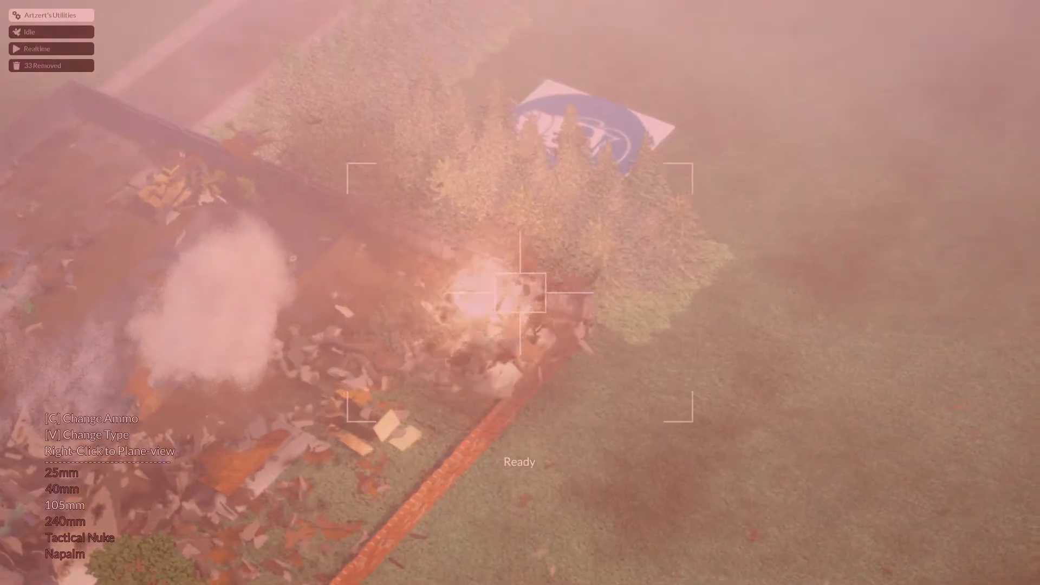
click(520, 292)
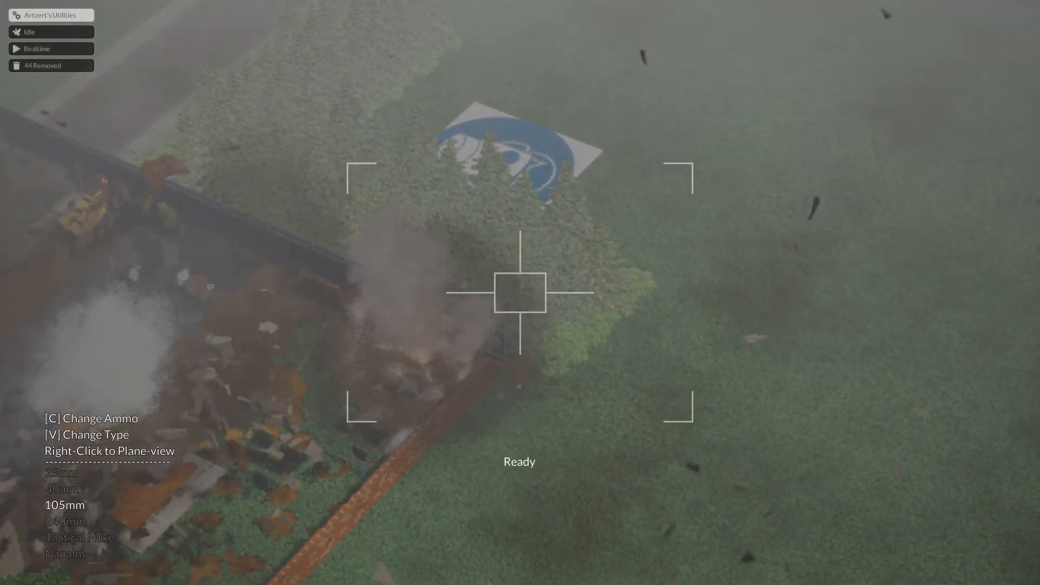
- Pause and resume the game twice through the Escape menu
key(Escape)
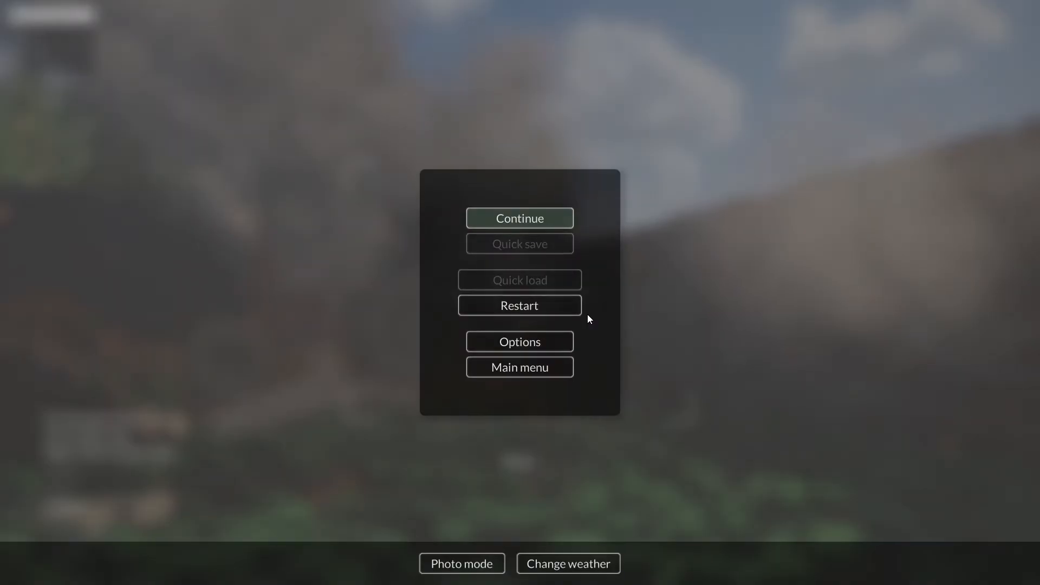
click(520, 217)
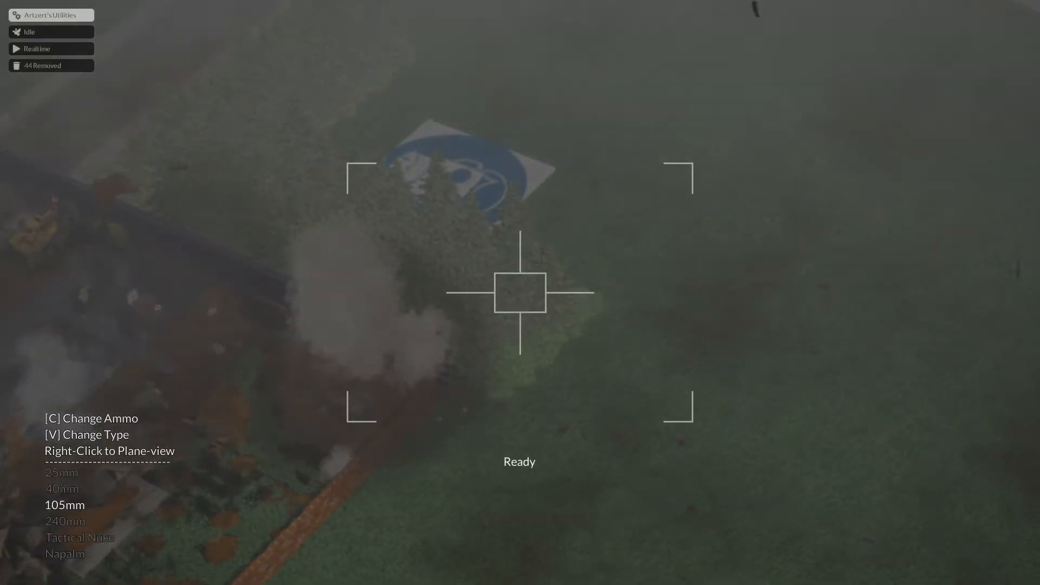
key(Escape)
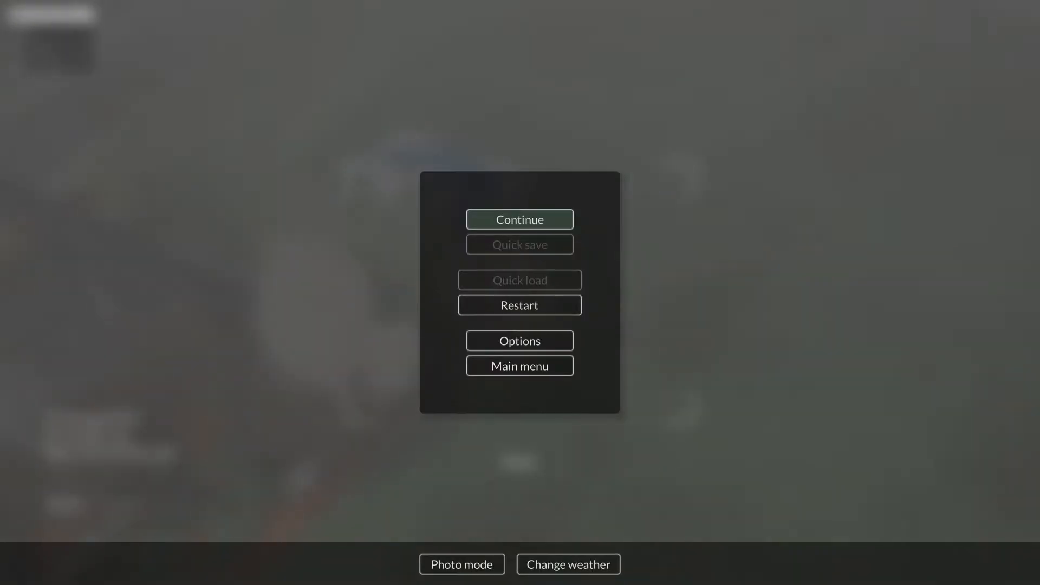
click(520, 219)
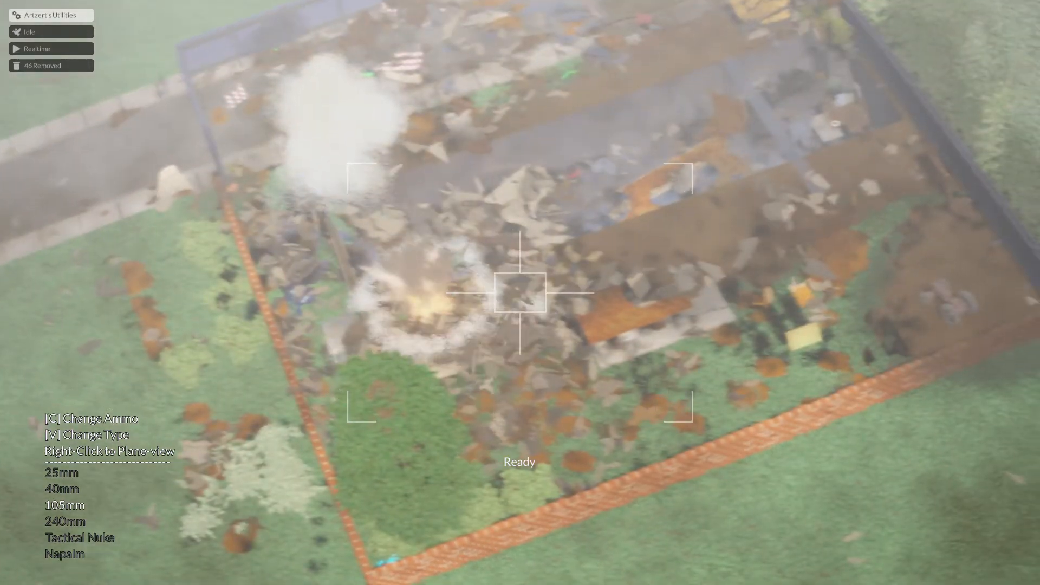
- Pause and continue, returning to first-person view with the air-strike radio
key(Escape)
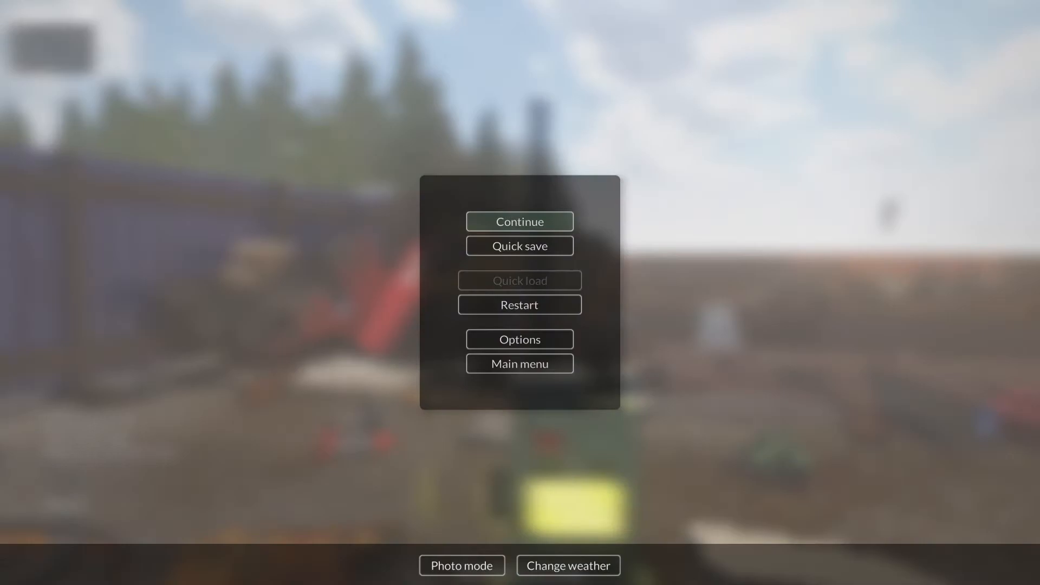
click(520, 221)
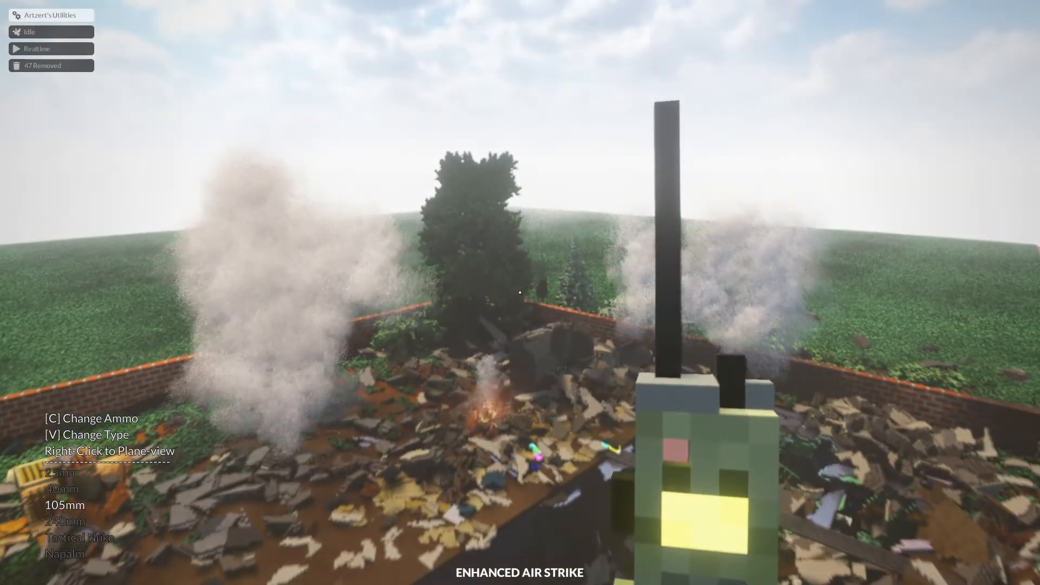
- Call three air strikes on the wrecked house, back edge and hedge, then leave plane view
right_click(520, 292)
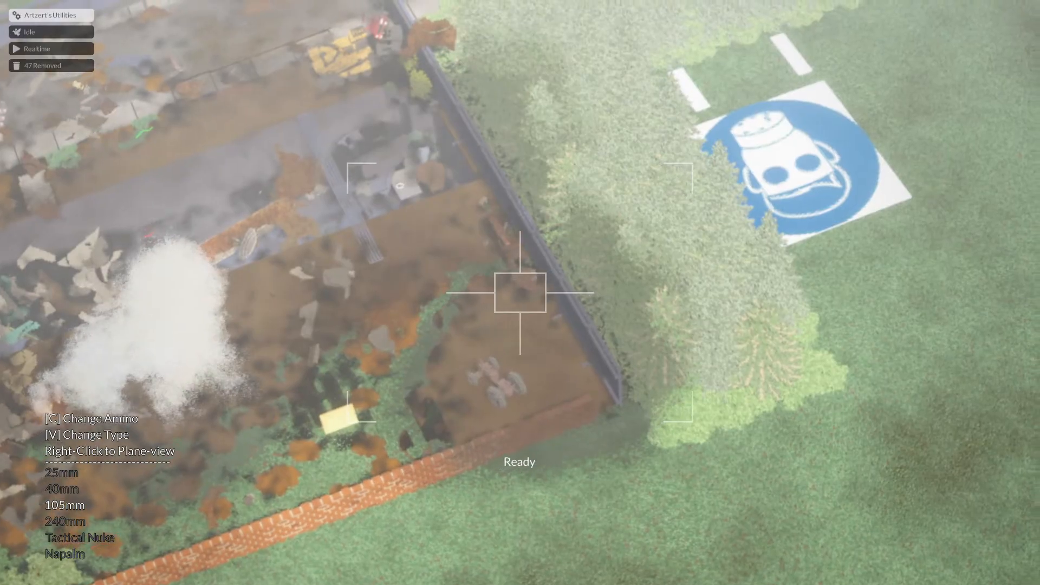
click(520, 292)
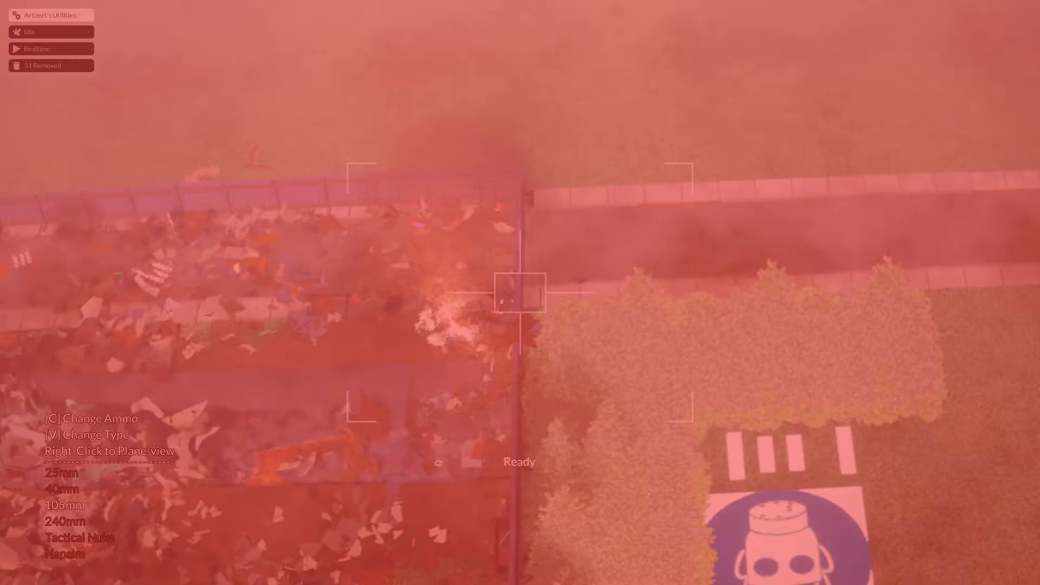
click(520, 292)
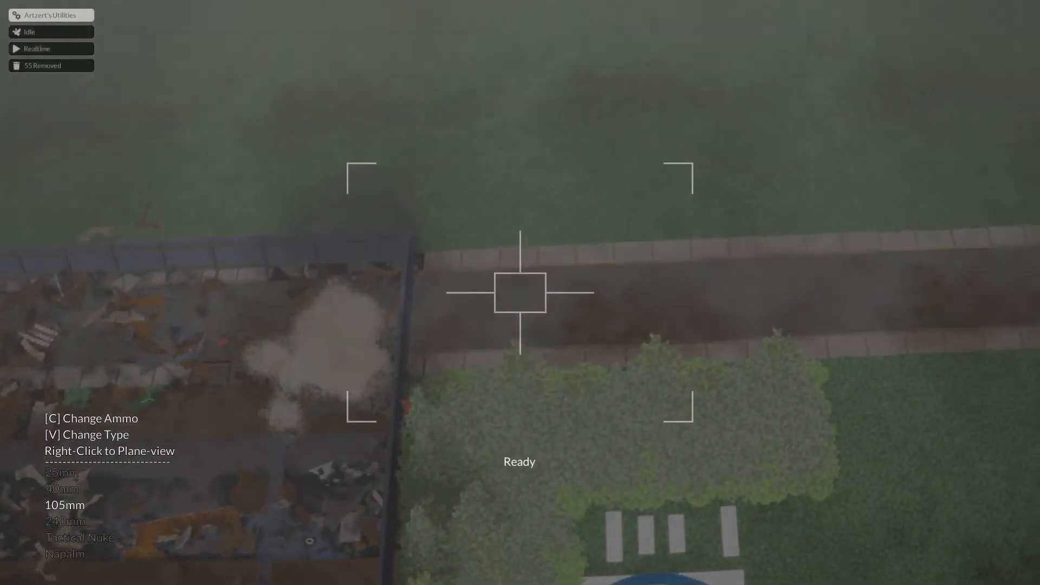
click(519, 292)
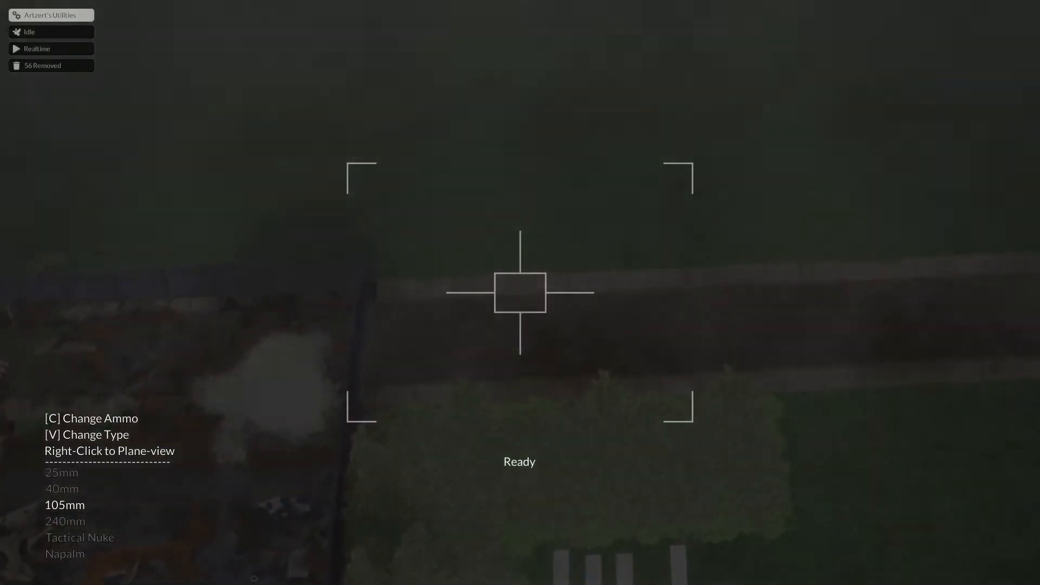
right_click(520, 292)
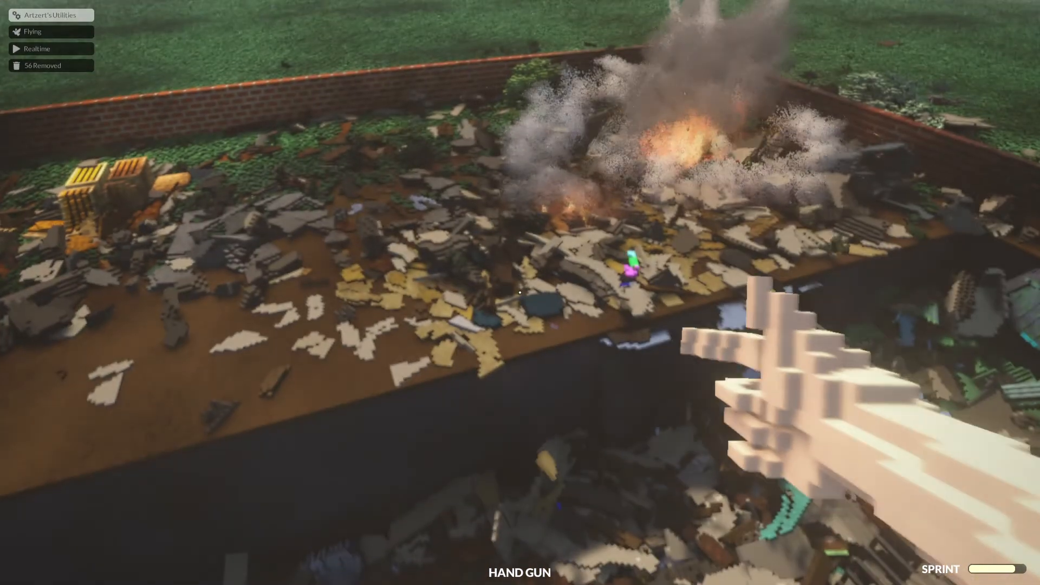
- Shoot the Hand Gun into the burning rubble field
click(521, 293)
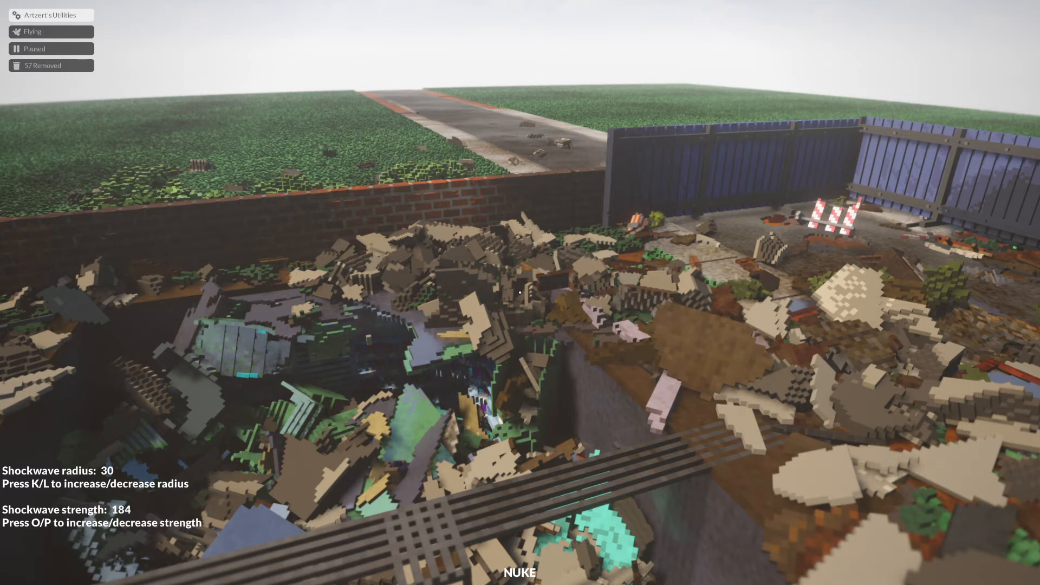
- Raise the nuke's shockwave strength toward 184 over the rubble-filled lot
key(o)
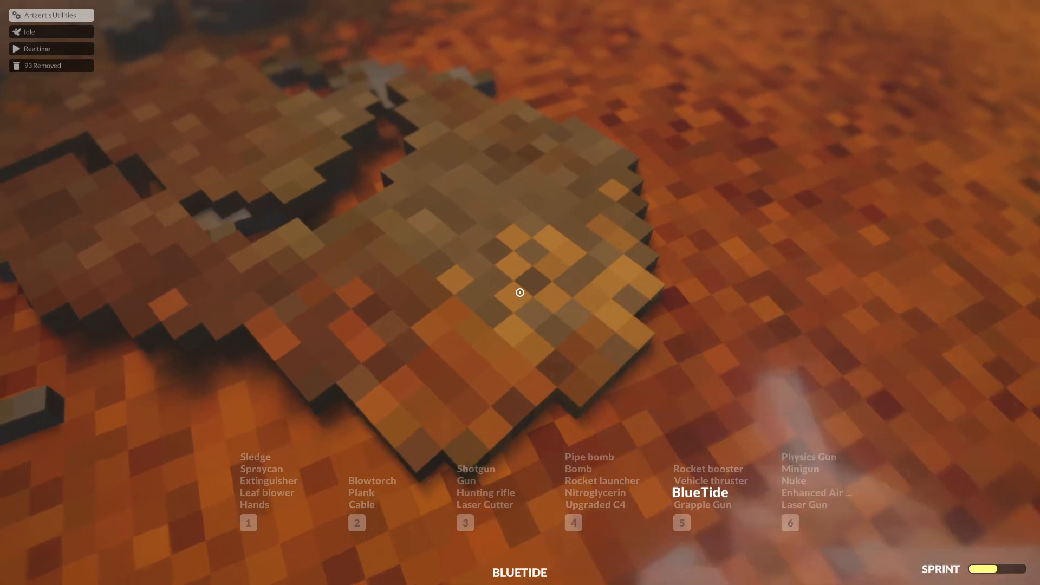
- Switch to the Spraycan and spray paint onto the scorched orange ground
key(2)
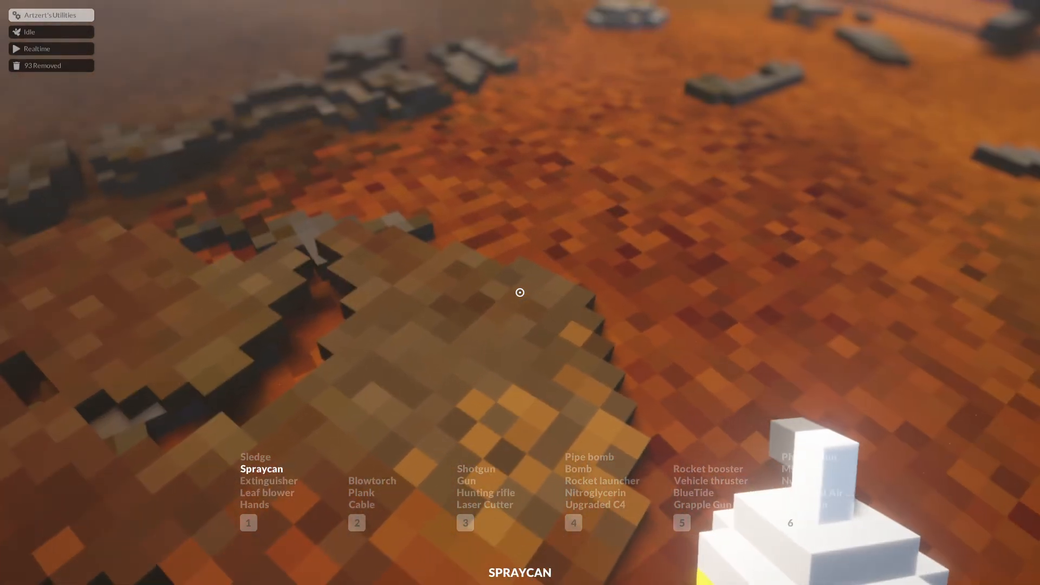
click(520, 293)
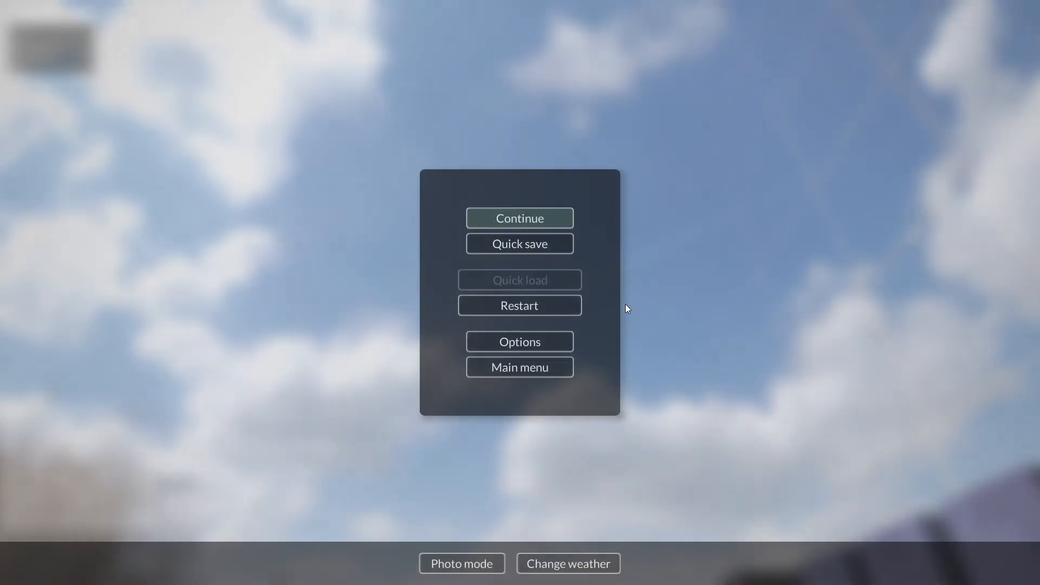
- Resume play briefly after an upgraded C4 blast, then pause again
click(520, 218)
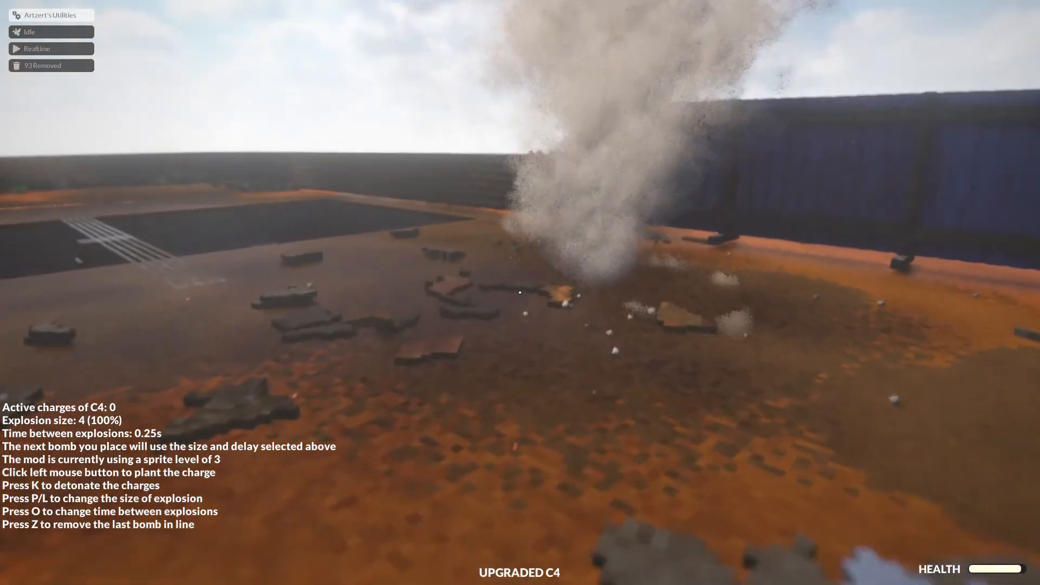
key(Escape)
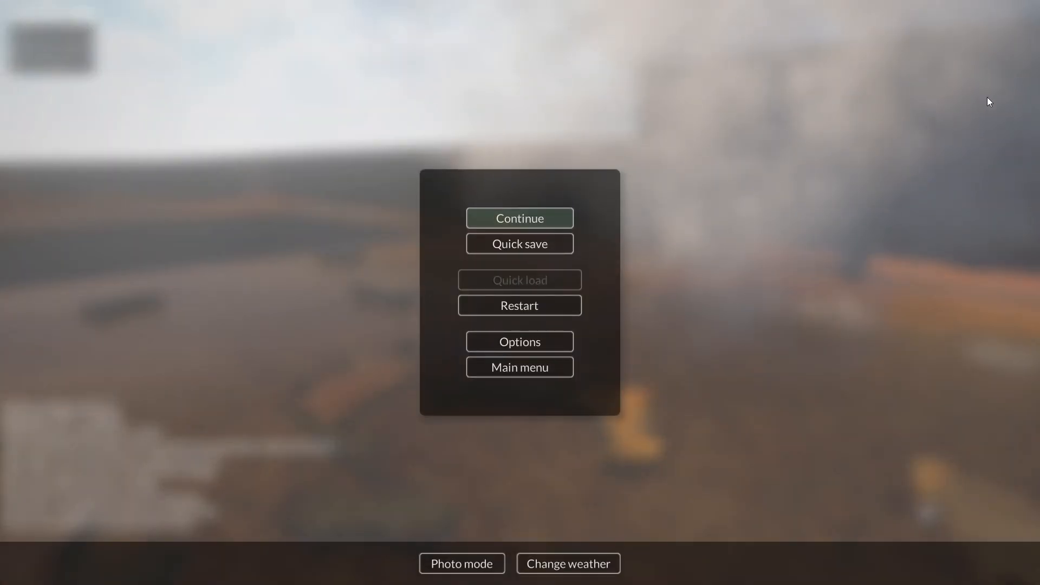